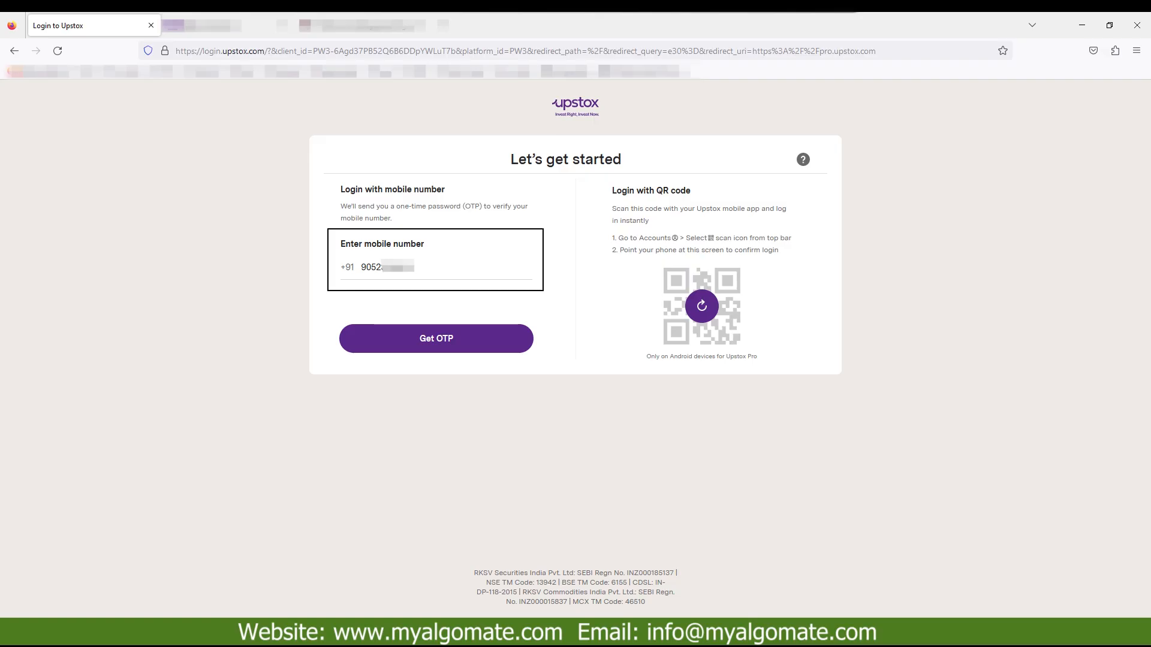
Step: Log in via mobile OTP and reach the developer My Apps page from My Account
{"action": "left_click", "coordinate": [435, 338]}
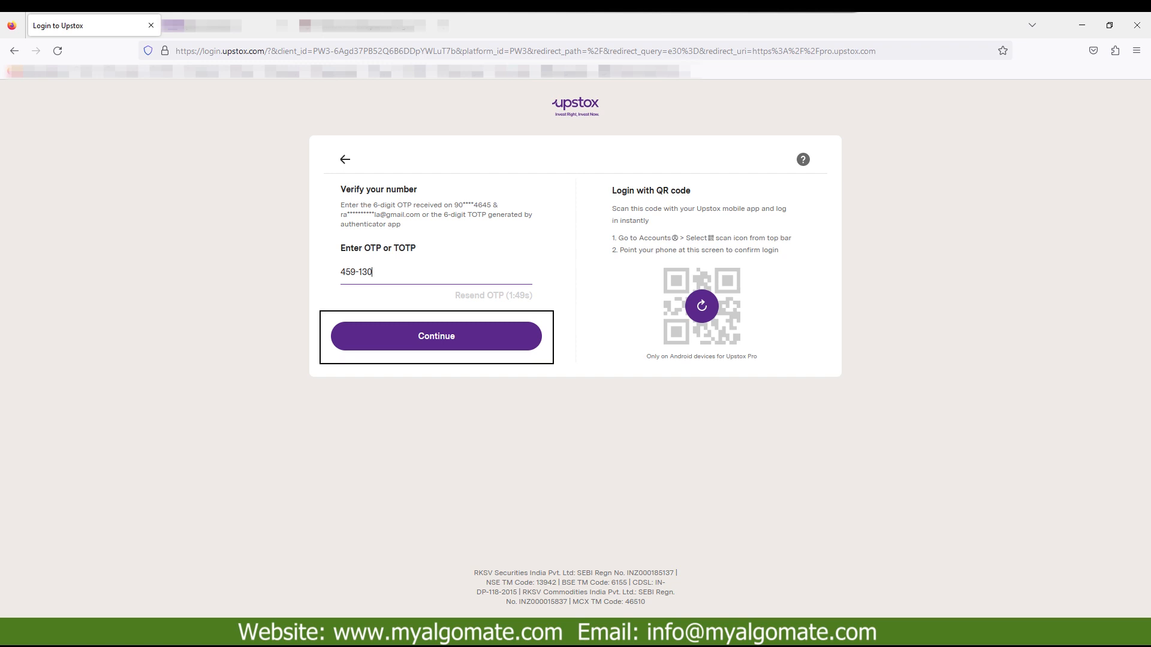
{"action": "left_click", "coordinate": [435, 335]}
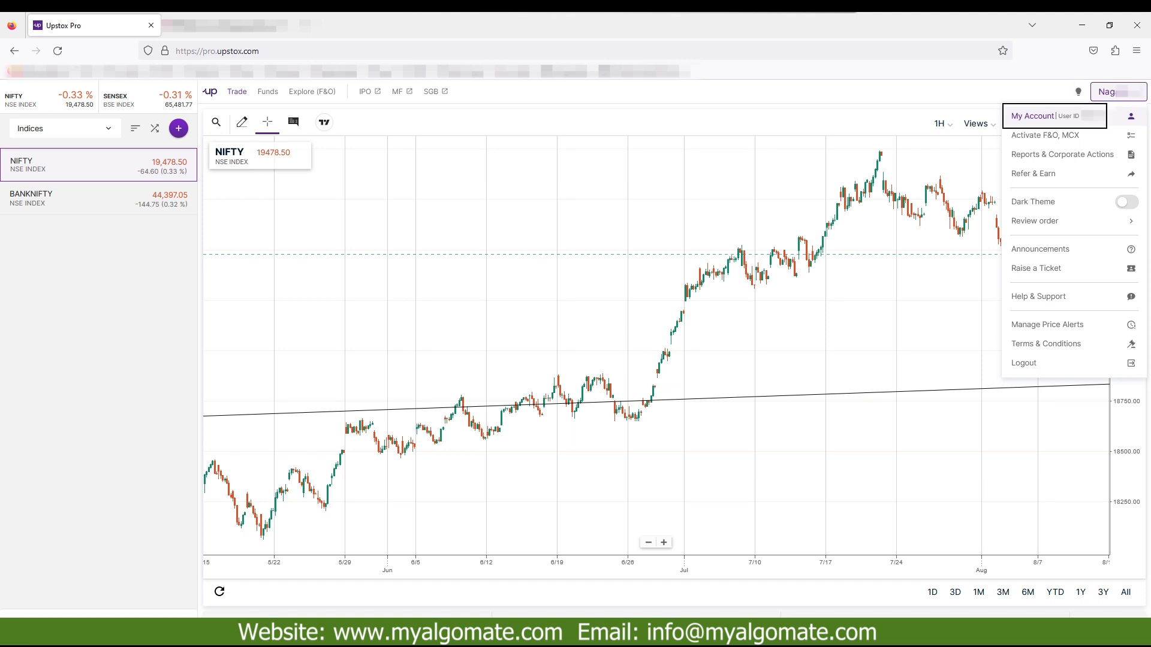
{"action": "left_click", "coordinate": [1032, 116]}
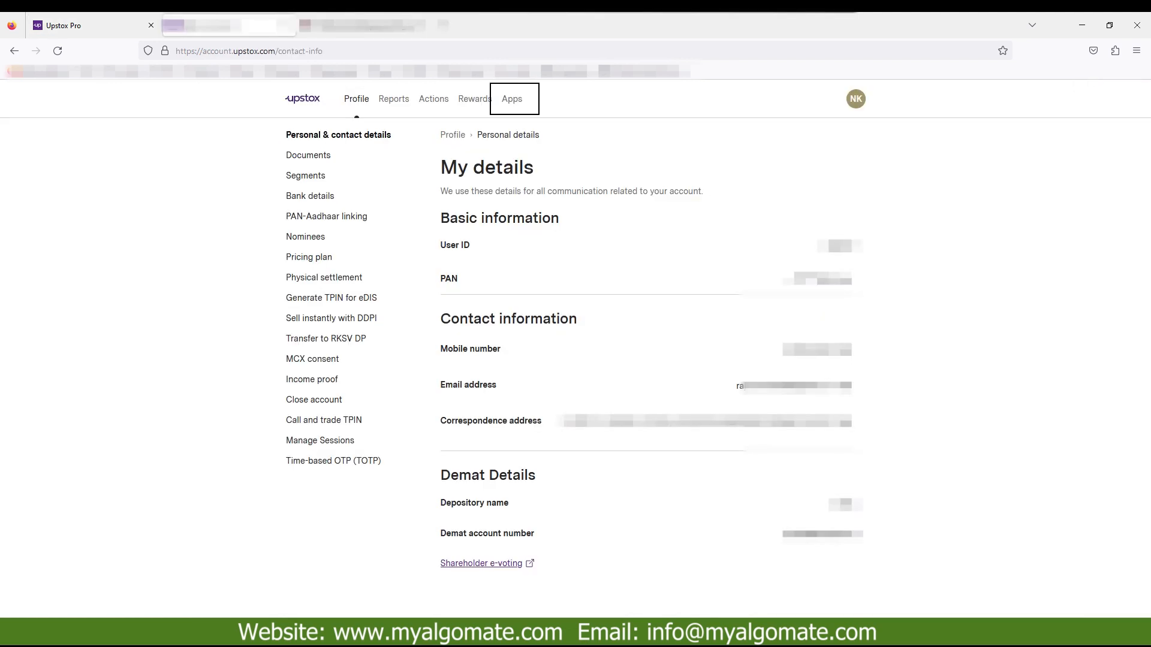
{"action": "left_click", "coordinate": [512, 99]}
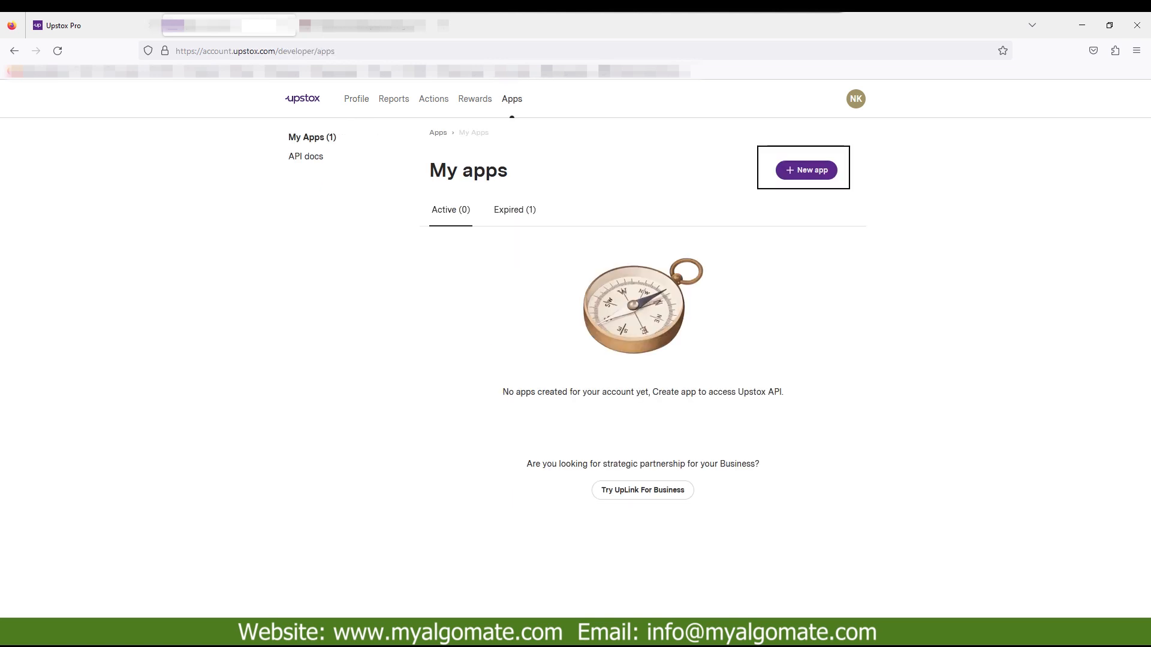
Step: Create the app 'Myalgomate' with the upstox.com redirect URL, terms accepted, on the free plan
{"action": "left_click", "coordinate": [803, 169]}
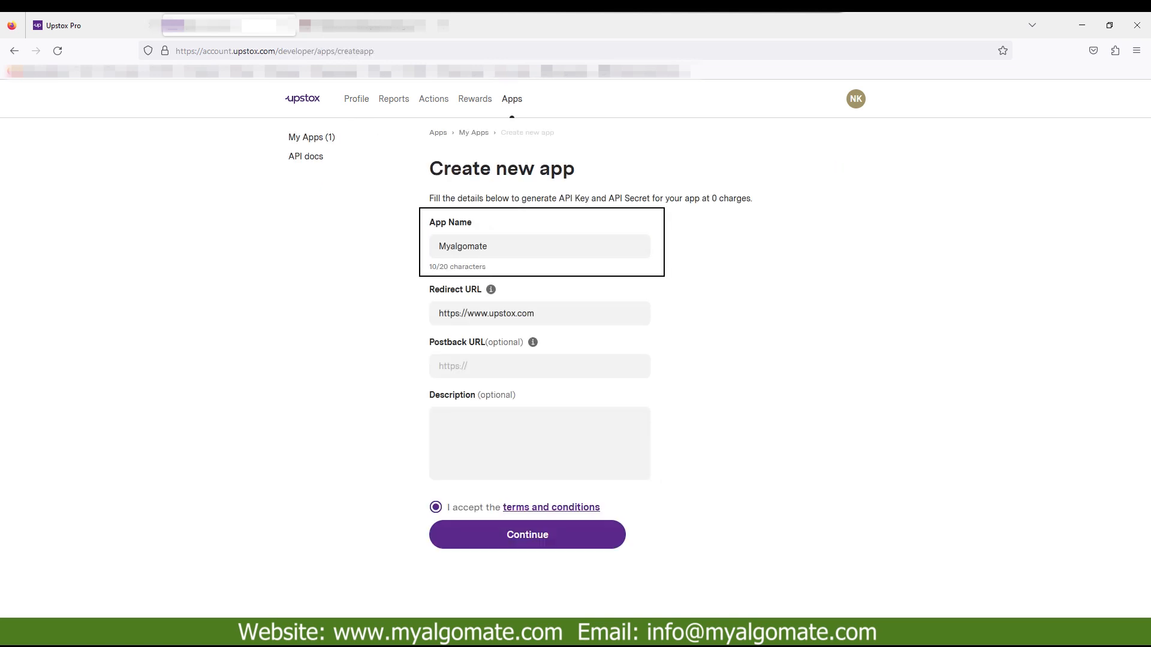
{"action": "left_click", "coordinate": [538, 312]}
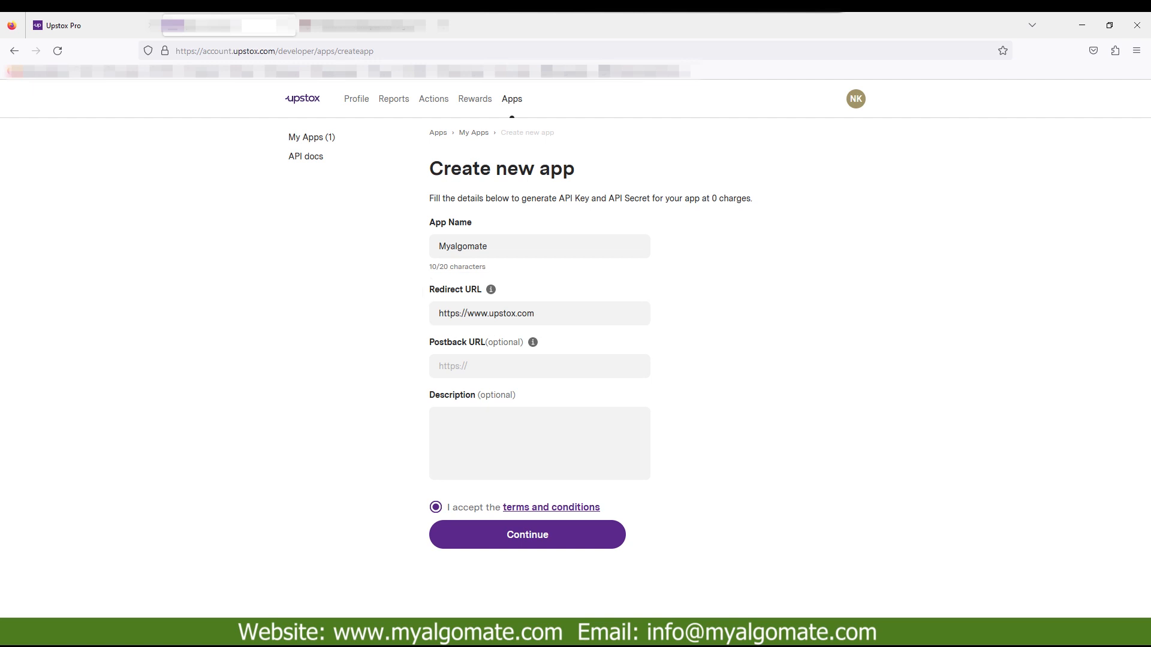
{"action": "left_click", "coordinate": [538, 443]}
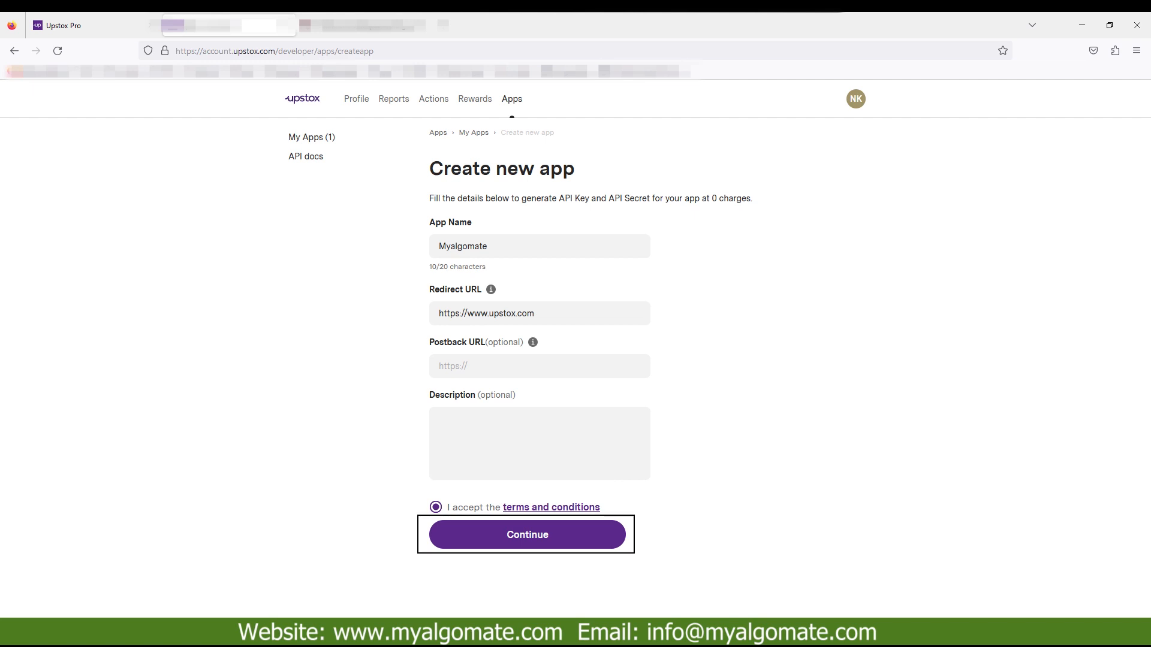
{"action": "left_click", "coordinate": [526, 534]}
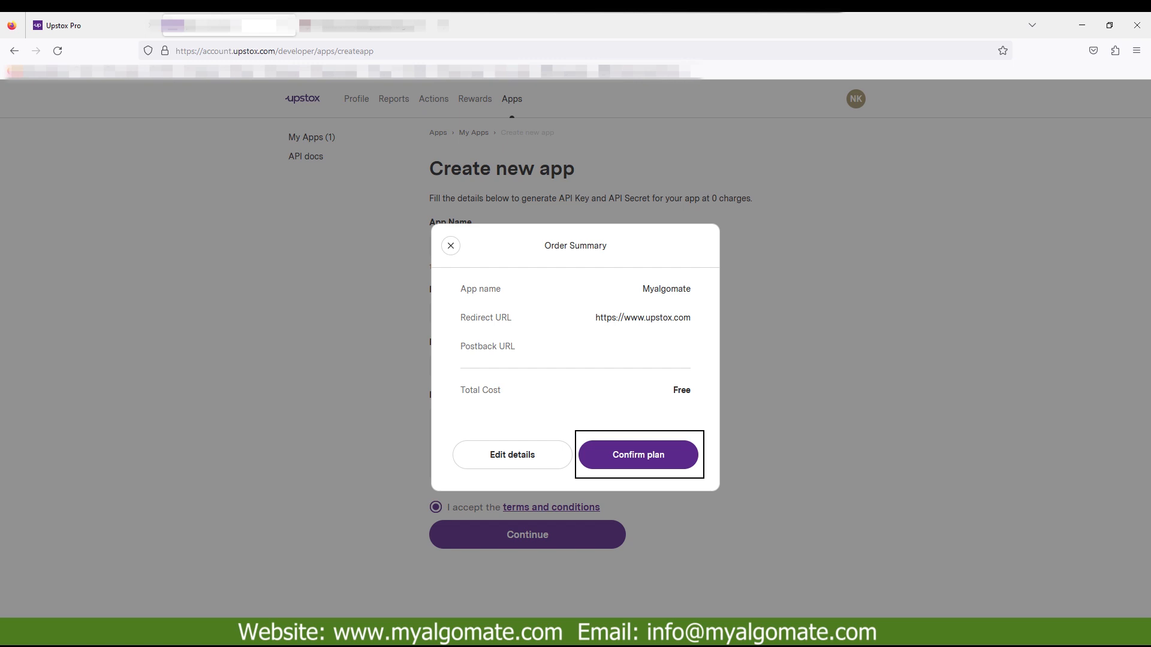
{"action": "left_click", "coordinate": [637, 454]}
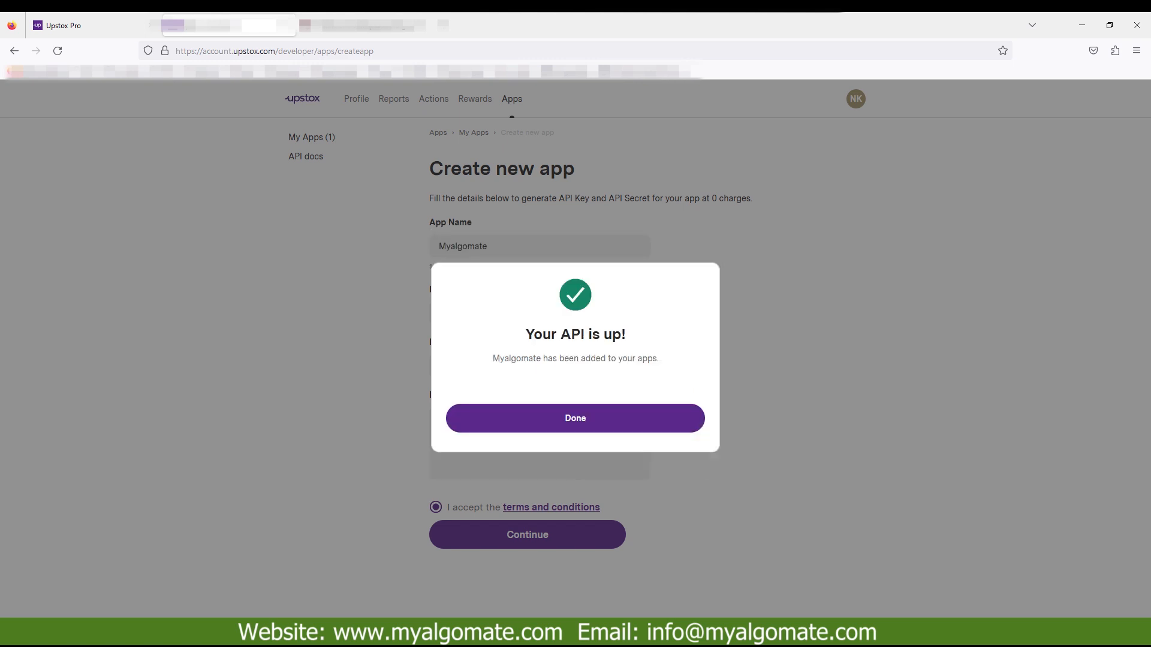
{"action": "left_click", "coordinate": [575, 419]}
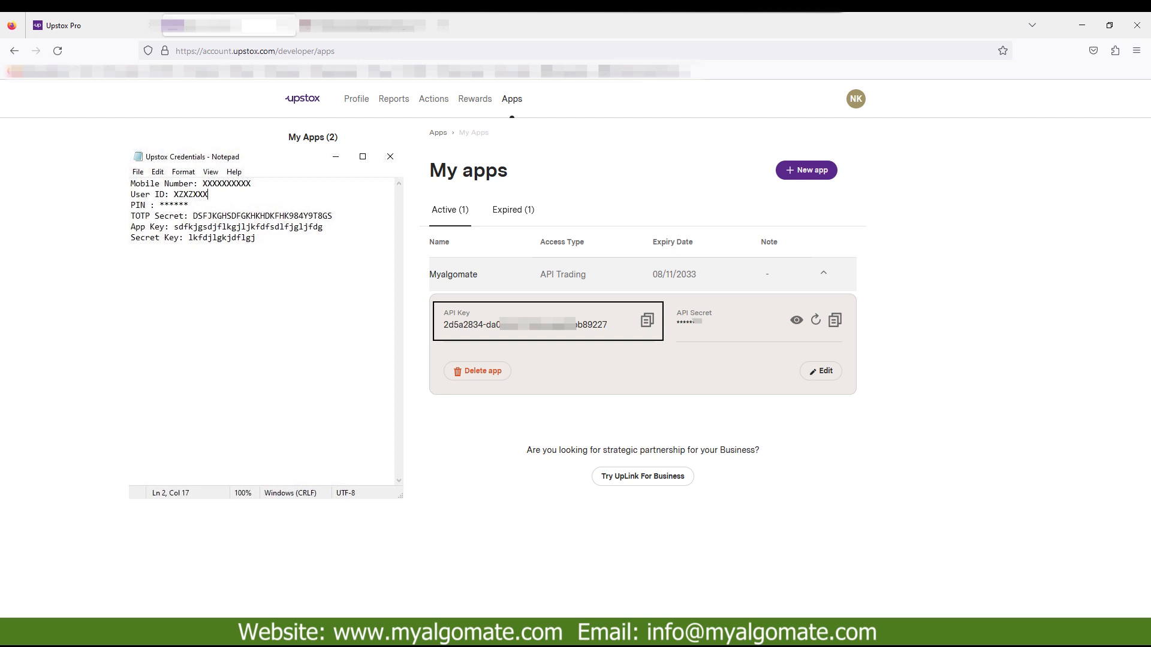
Step: Show the Myalgomate app's hidden API secret via the eye icon beside its API key
{"action": "left_click", "coordinate": [797, 319]}
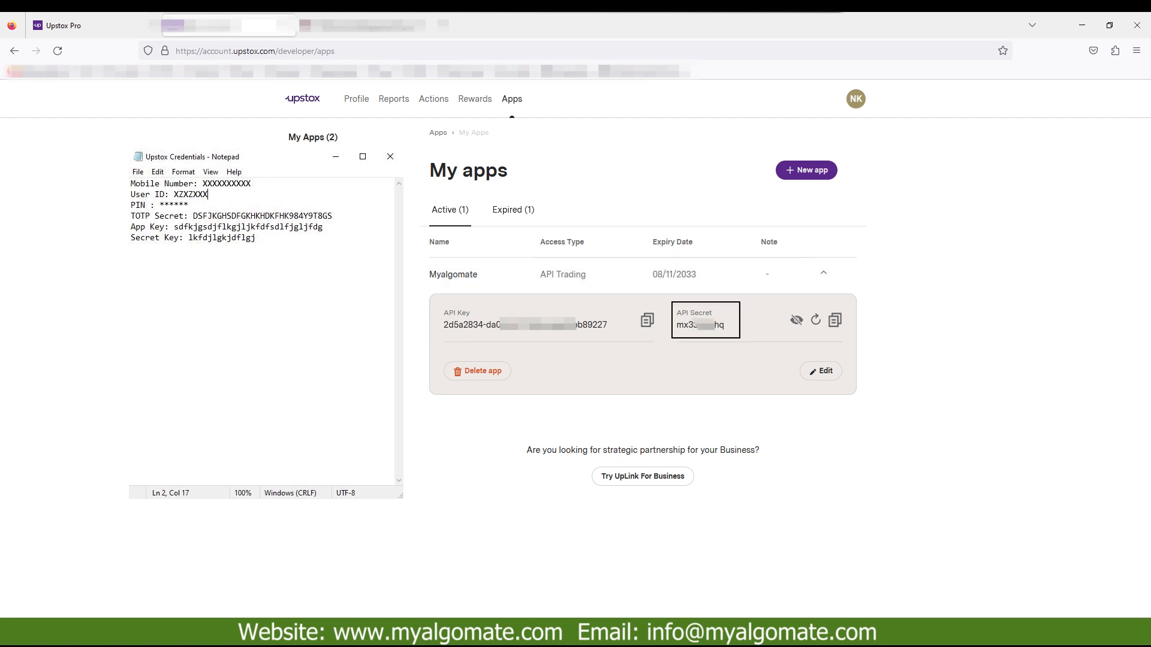